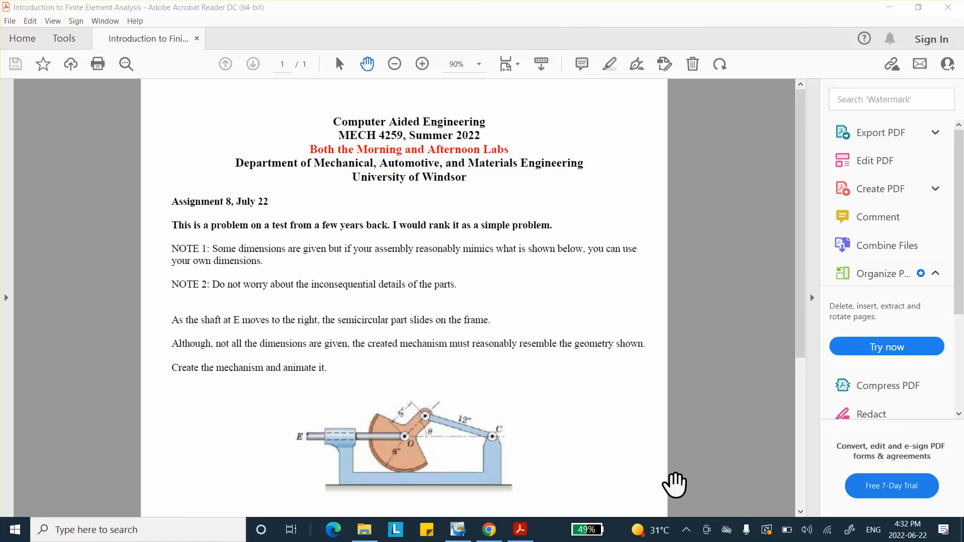
{"action": "mouse_move", "coordinate": [679, 133]}
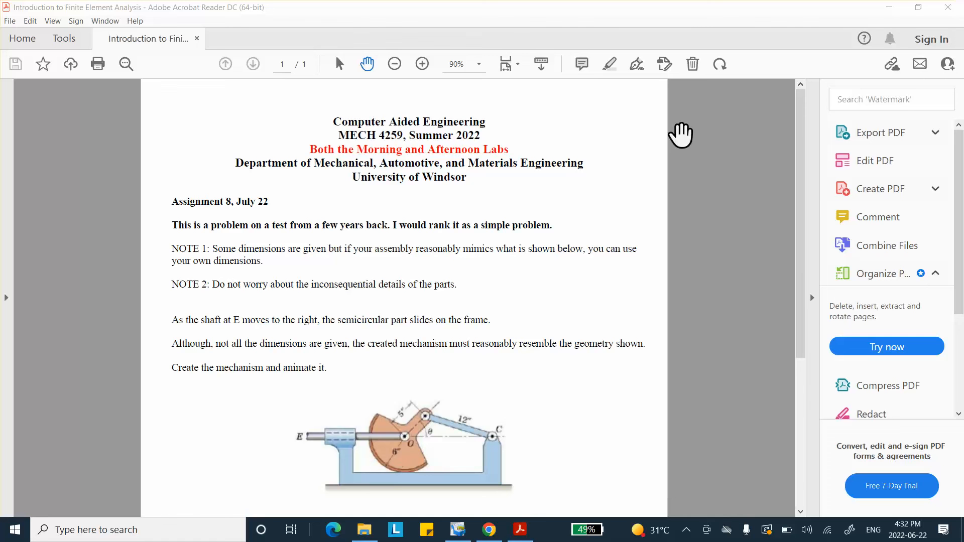
{"action": "mouse_move", "coordinate": [418, 254]}
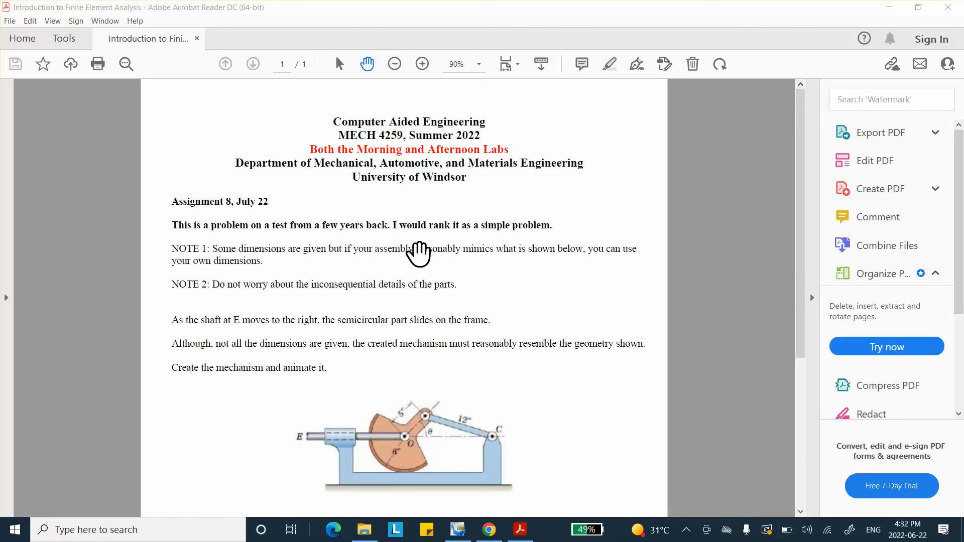
{"action": "mouse_move", "coordinate": [466, 249]}
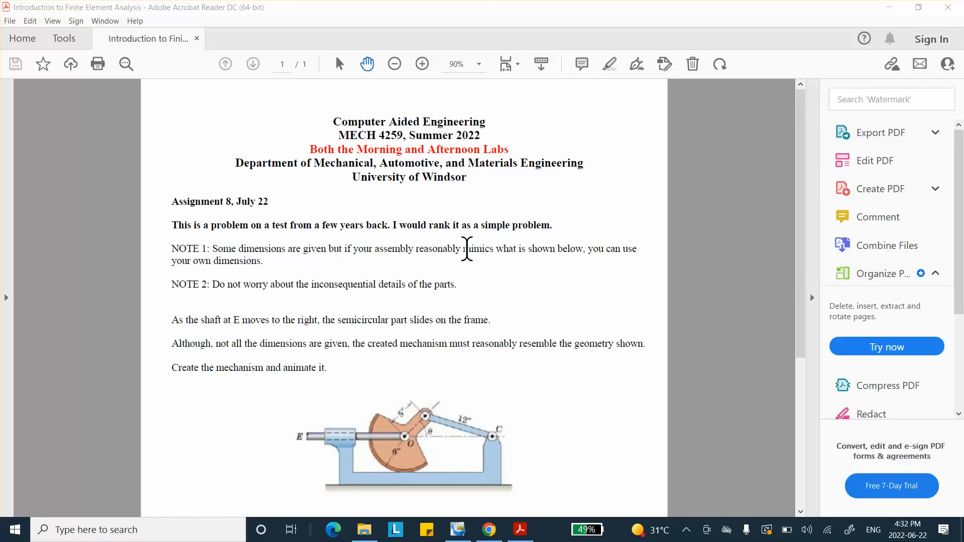
{"action": "mouse_move", "coordinate": [527, 248]}
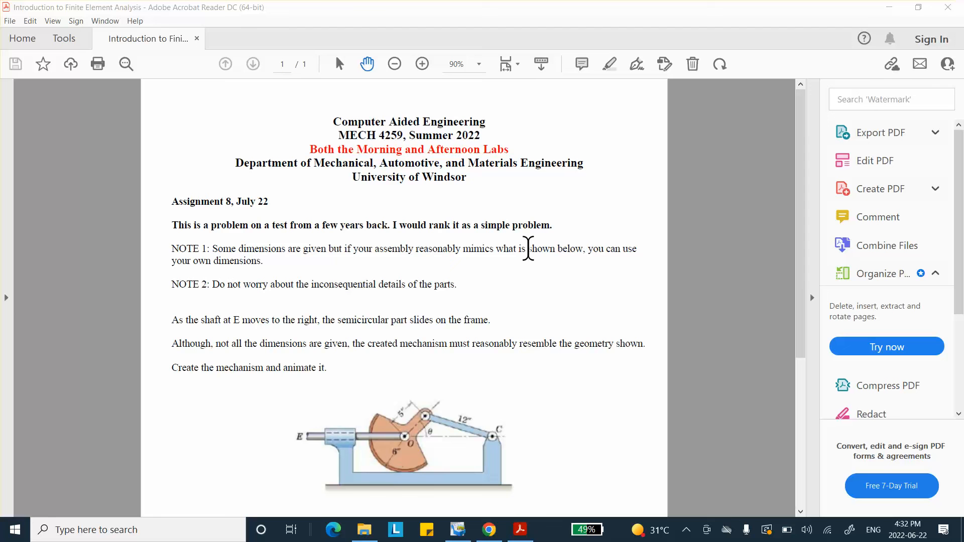
{"action": "mouse_move", "coordinate": [627, 423]}
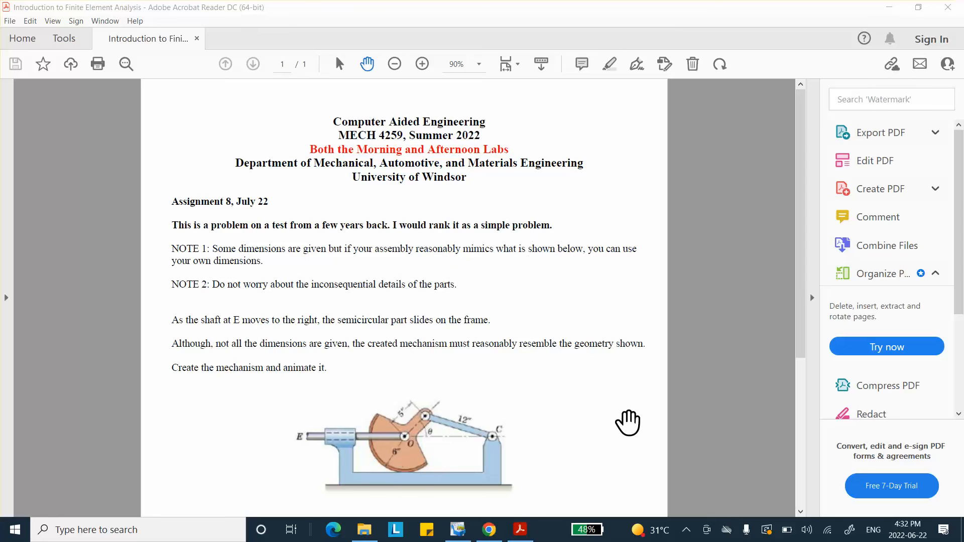